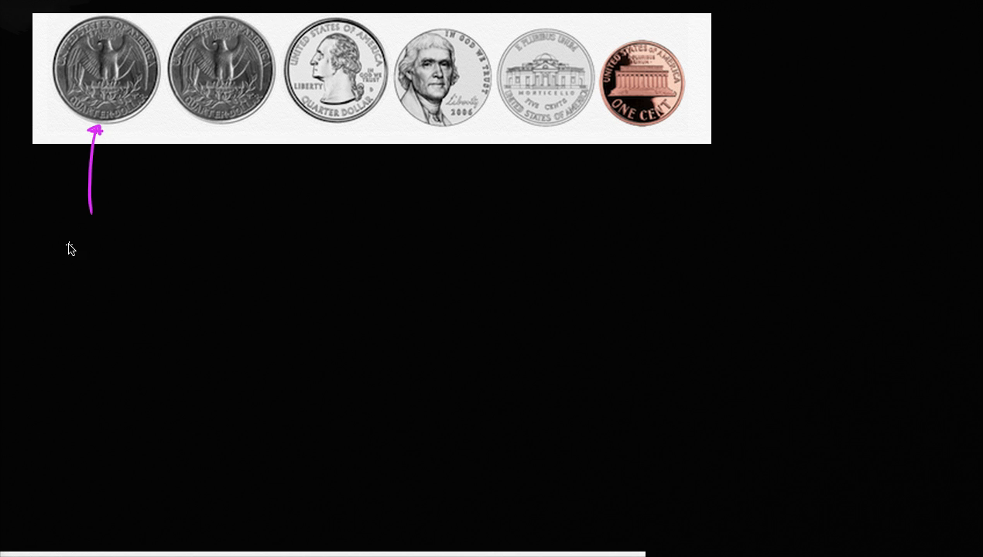
# Handwrite '25 cents' under the first quarter, arrow to the second and label it 25.
pyautogui.write('25 cents')
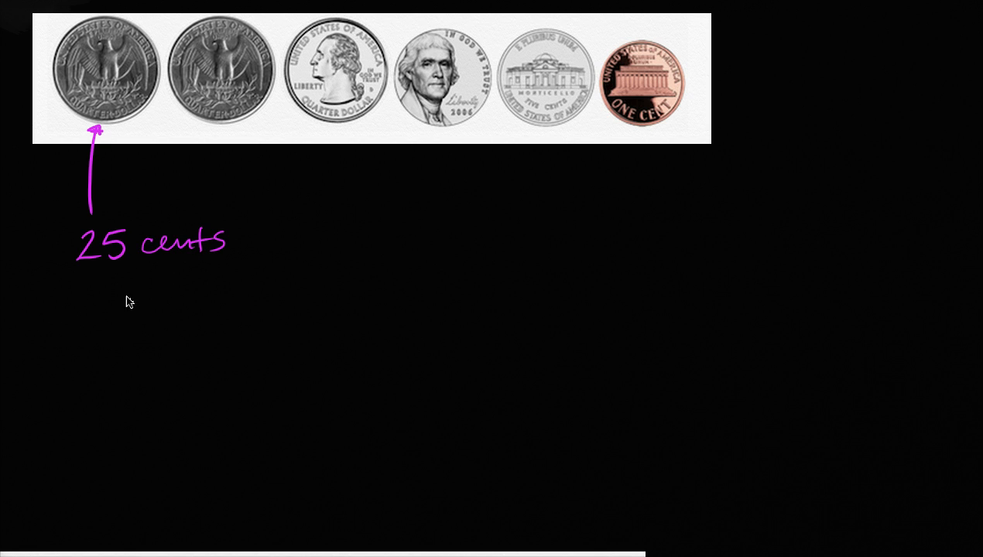
pyautogui.moveTo(155, 270)
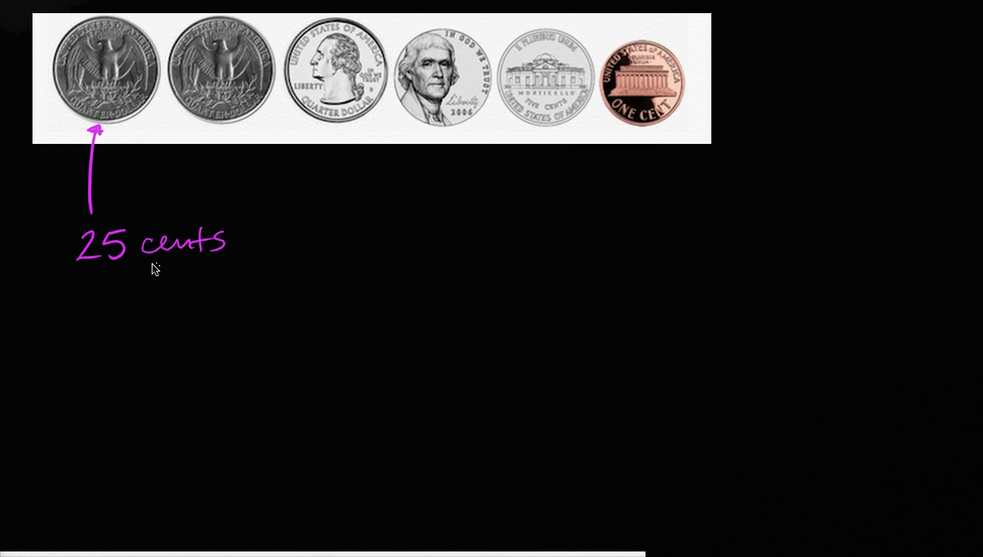
pyautogui.moveTo(155, 217)
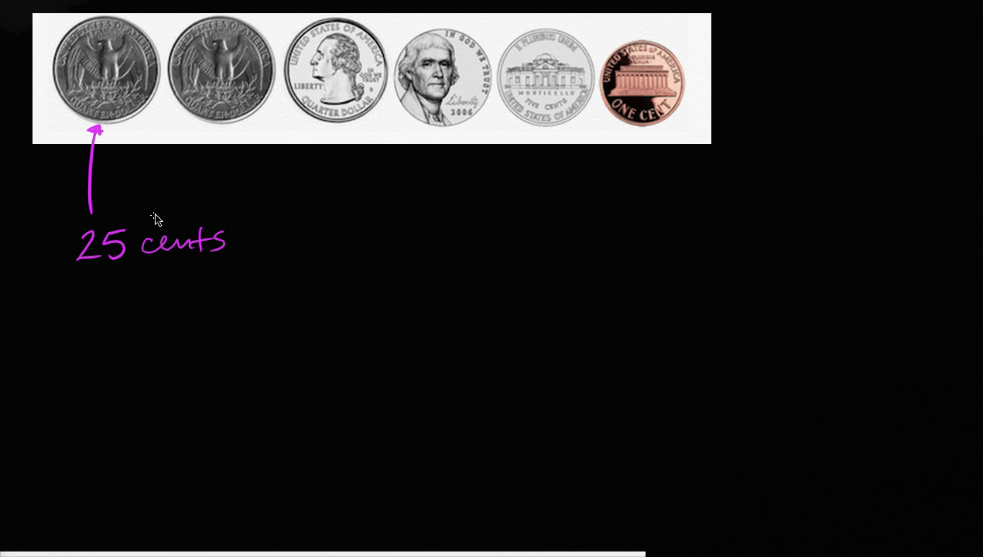
pyautogui.moveTo(255, 201); pyautogui.dragTo(229, 142)
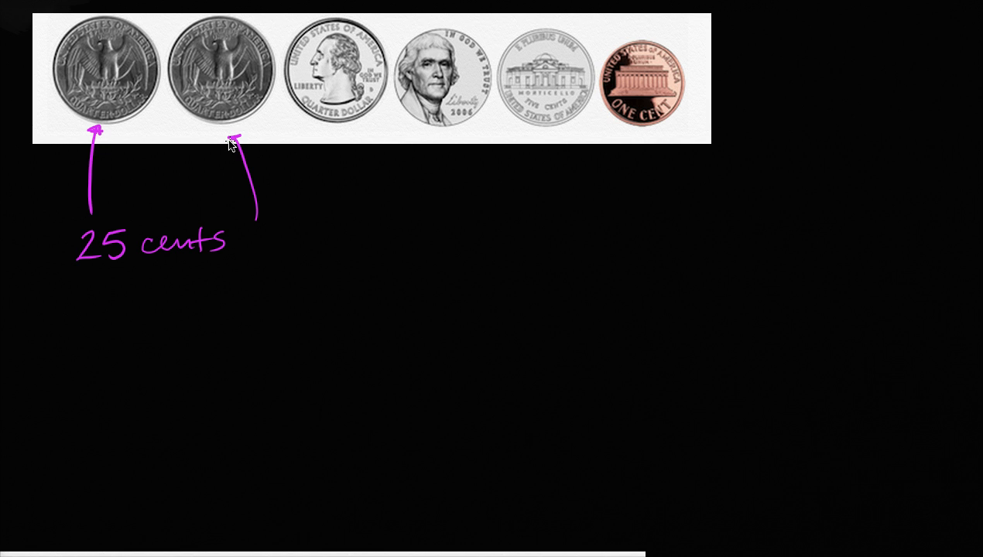
pyautogui.write('25')
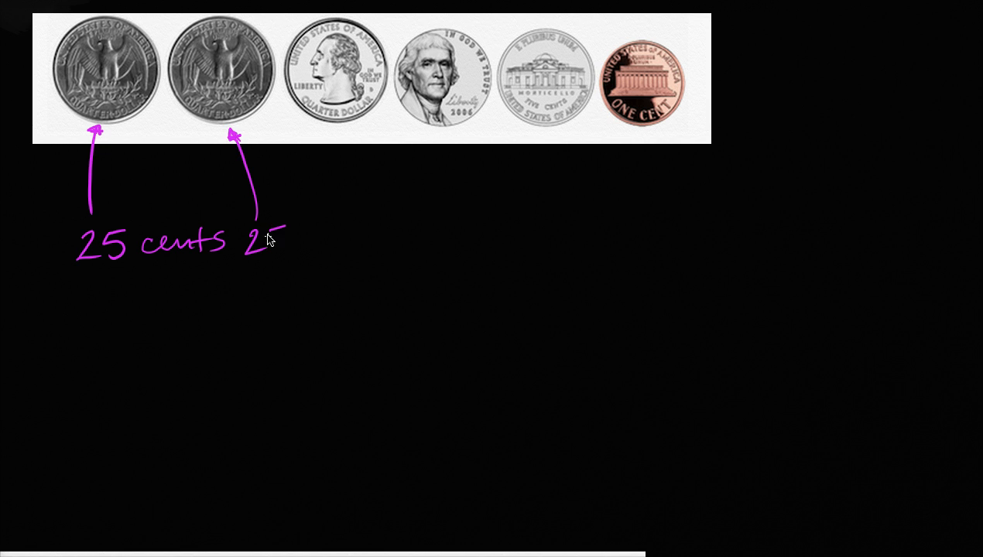
pyautogui.write('5')
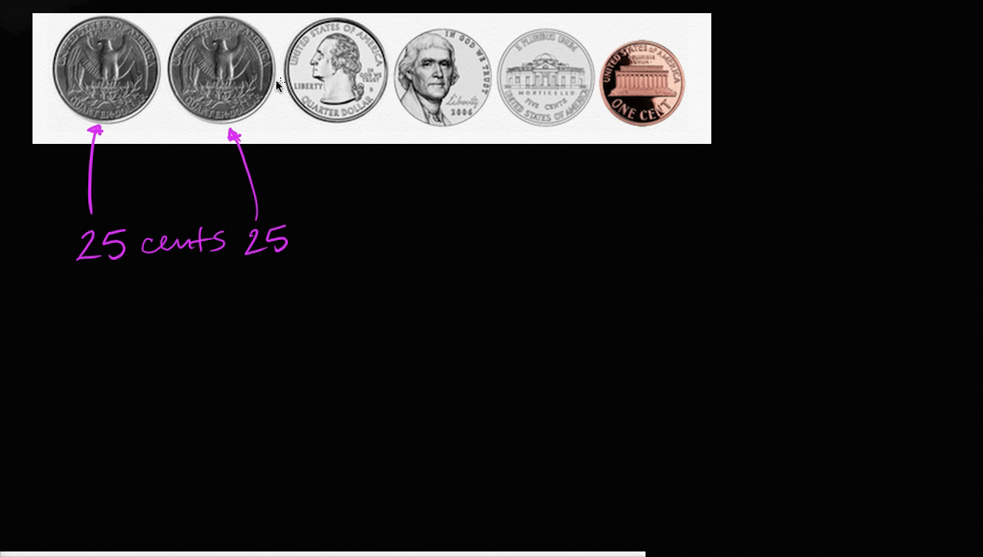
pyautogui.moveTo(364, 214)
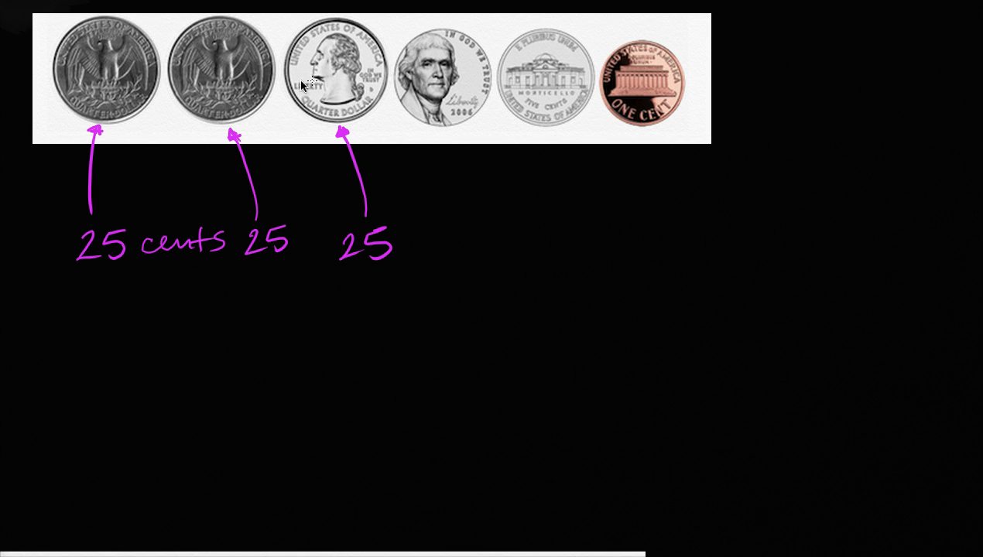
pyautogui.moveTo(54, 296)
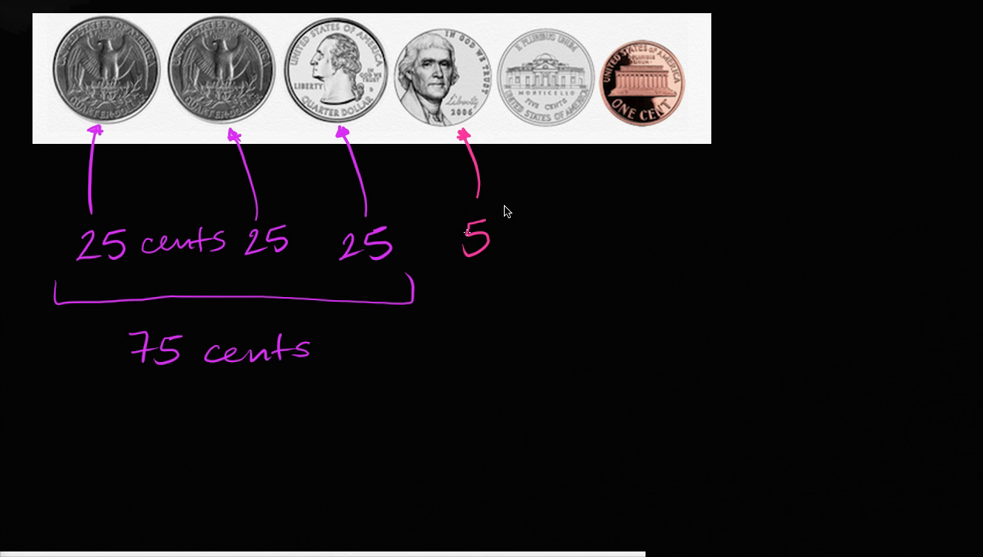
# Arrow to the second nickel, bracket both nickels and label them '10 cents'.
pyautogui.moveTo(561, 136); pyautogui.dragTo(565, 225)
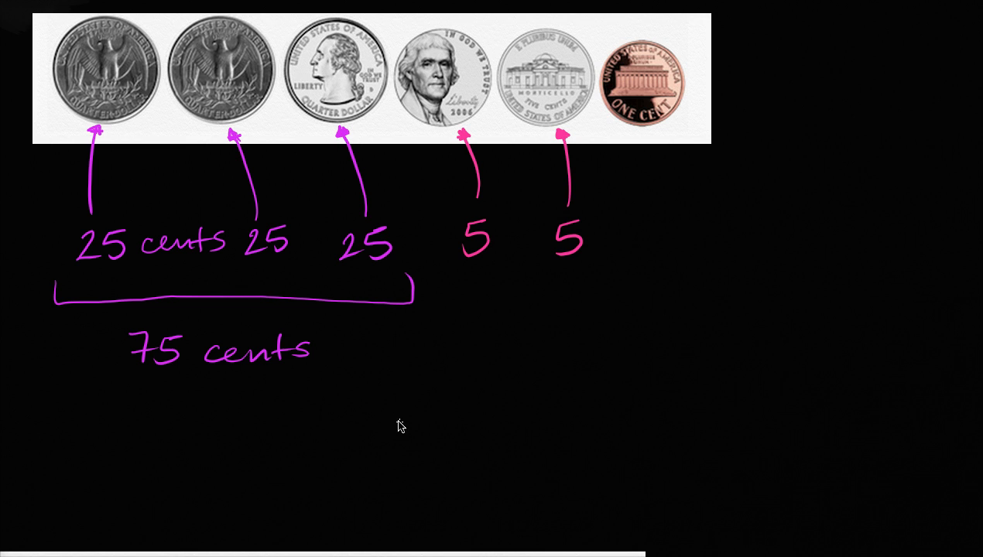
pyautogui.moveTo(462, 287); pyautogui.dragTo(607, 300)
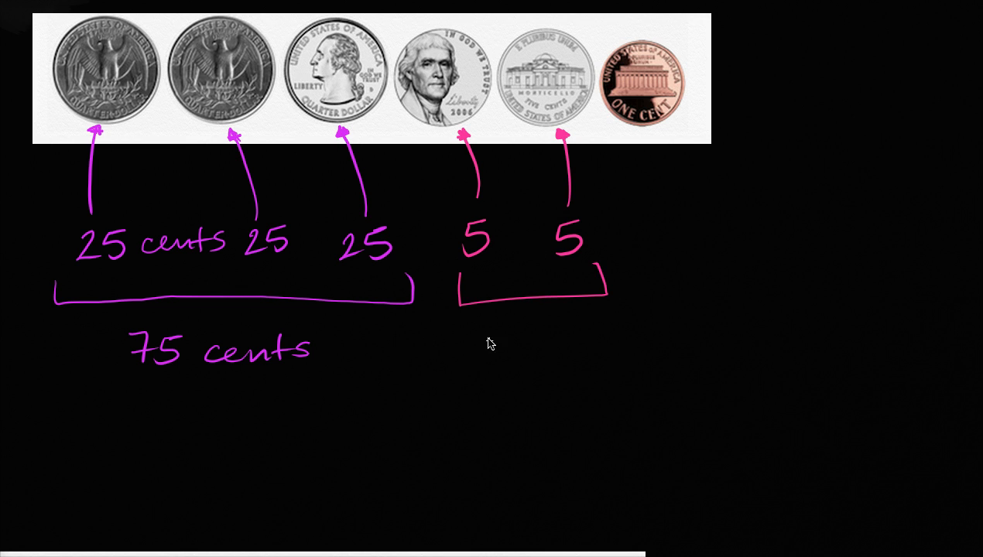
pyautogui.write('10 cents')
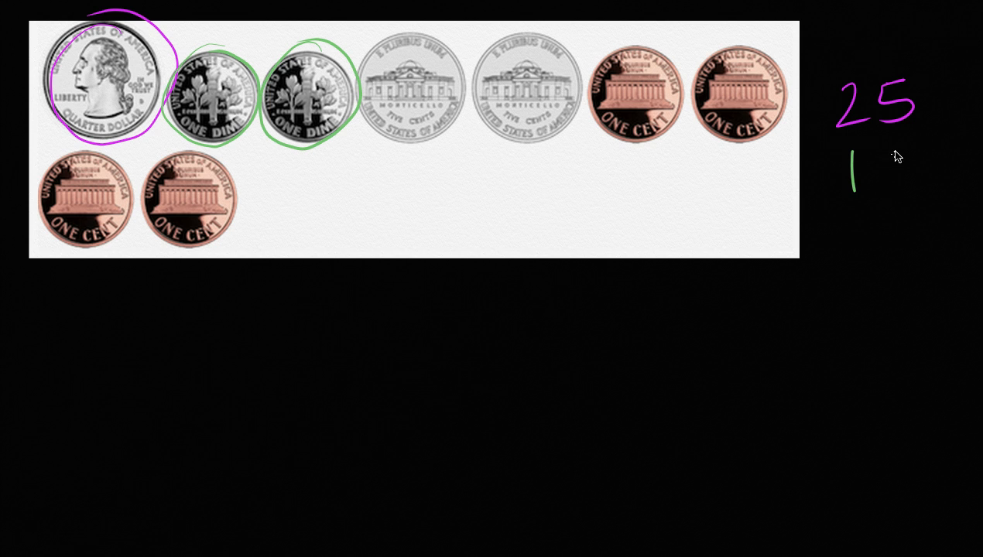
# Handwrite 10 in the value column for a dime.
pyautogui.write('10')
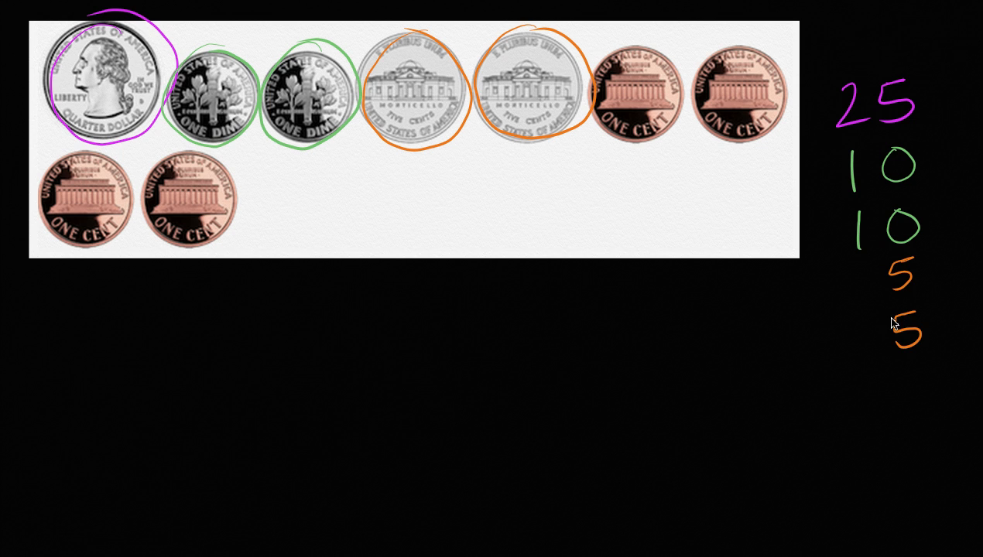
pyautogui.moveTo(194, 64)
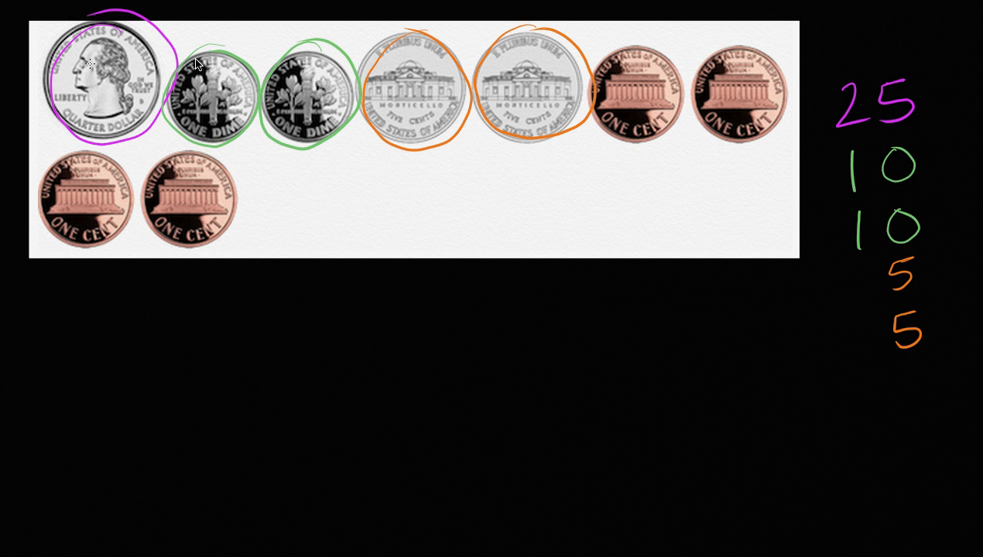
pyautogui.moveTo(634, 91)
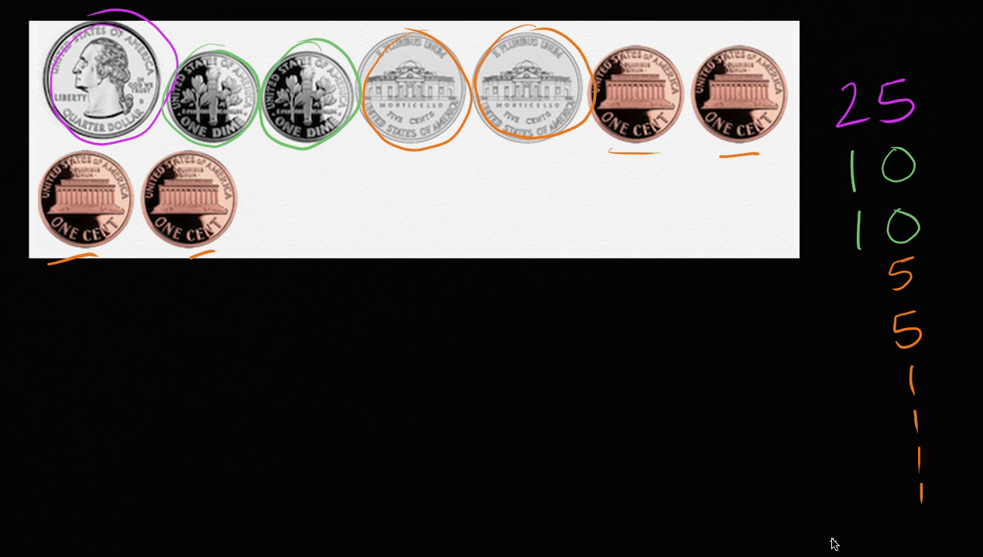
pyautogui.moveTo(645, 98)
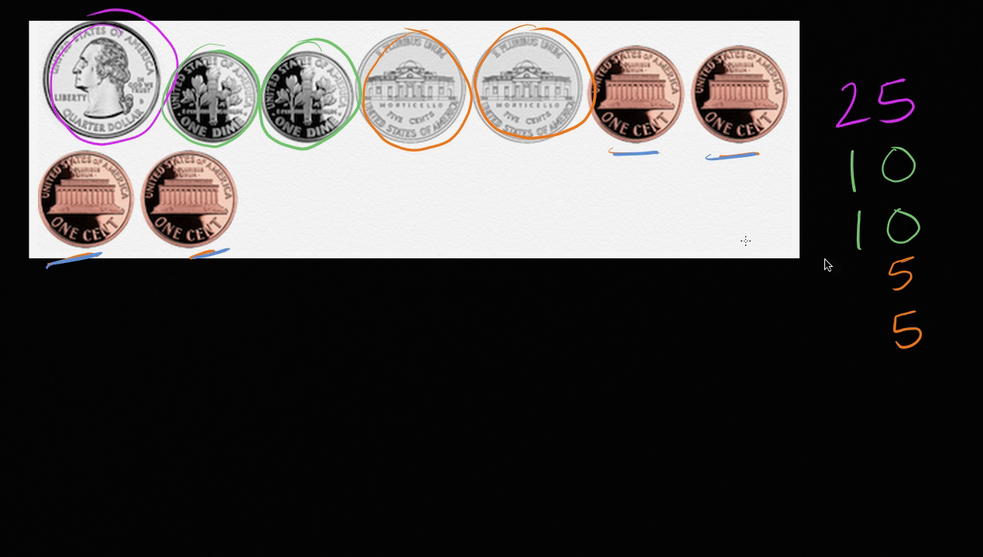
# Handwrite 4 for the pennies and draw the sum line under the value column.
pyautogui.write('4')
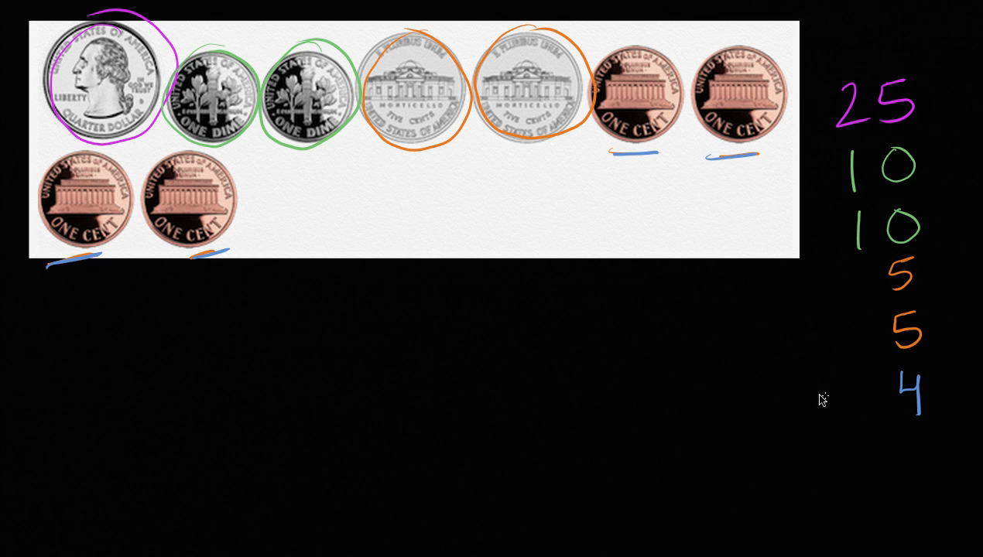
pyautogui.moveTo(820, 399); pyautogui.dragTo(936, 425)
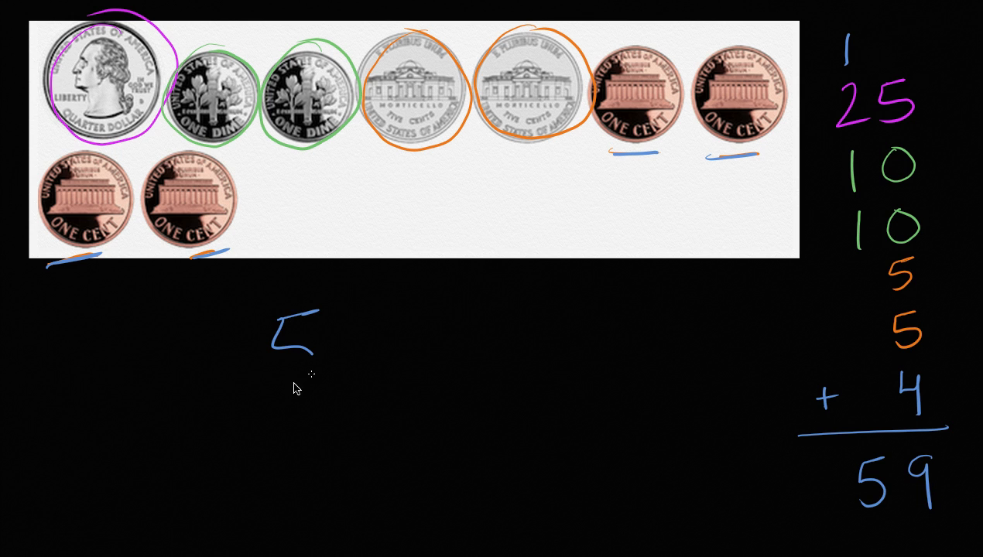
# Handwrite '59 cents' as the second coin set's total.
pyautogui.write('59 cents')
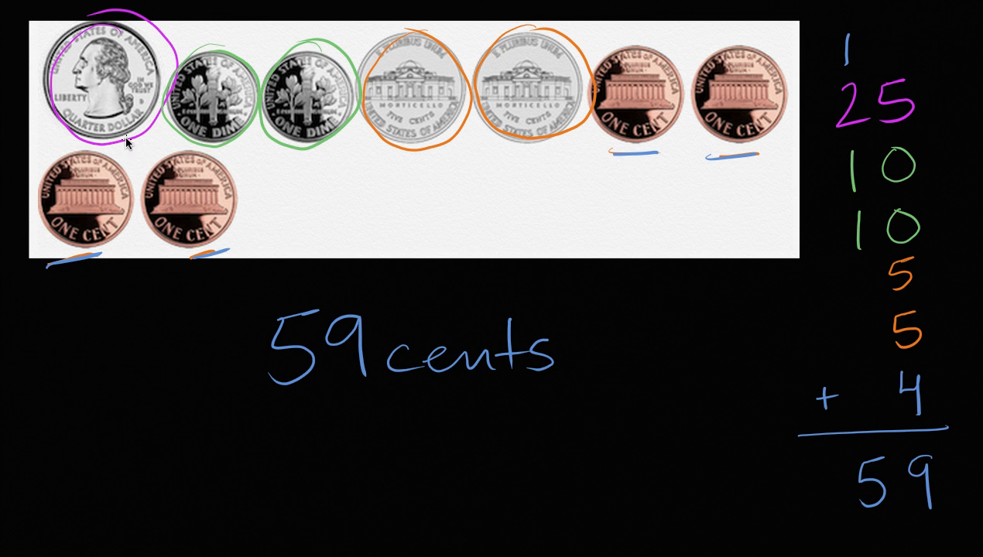
pyautogui.moveTo(492, 153)
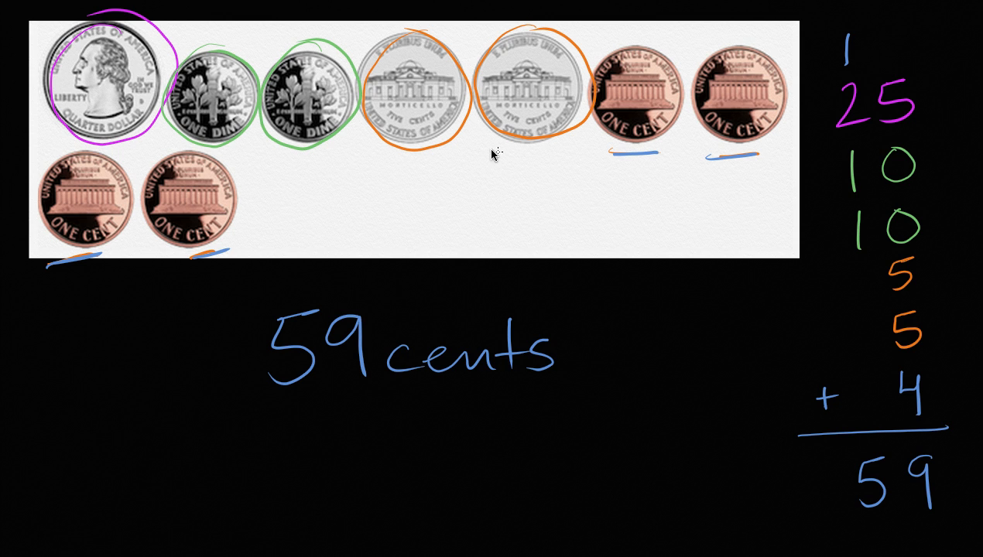
pyautogui.moveTo(430, 215)
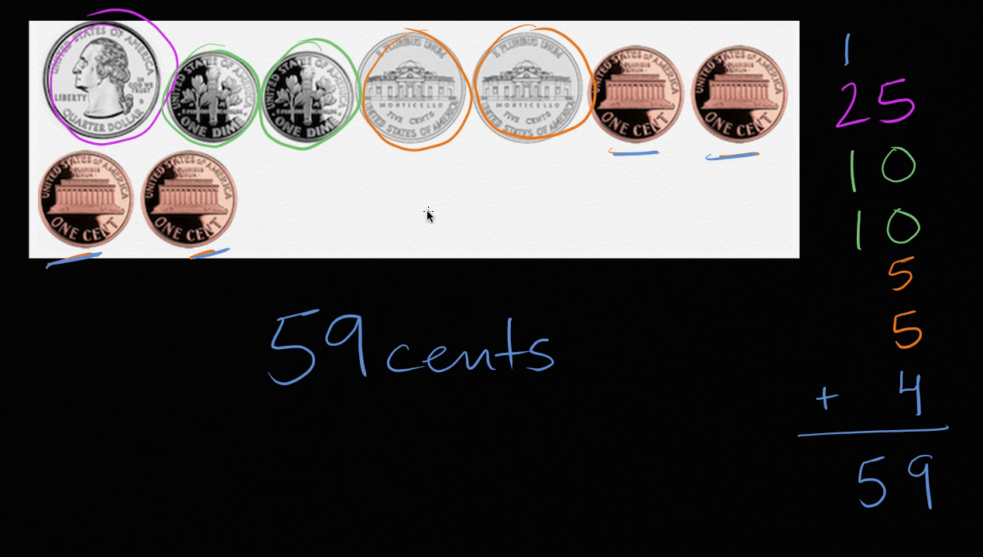
pyautogui.moveTo(690, 96)
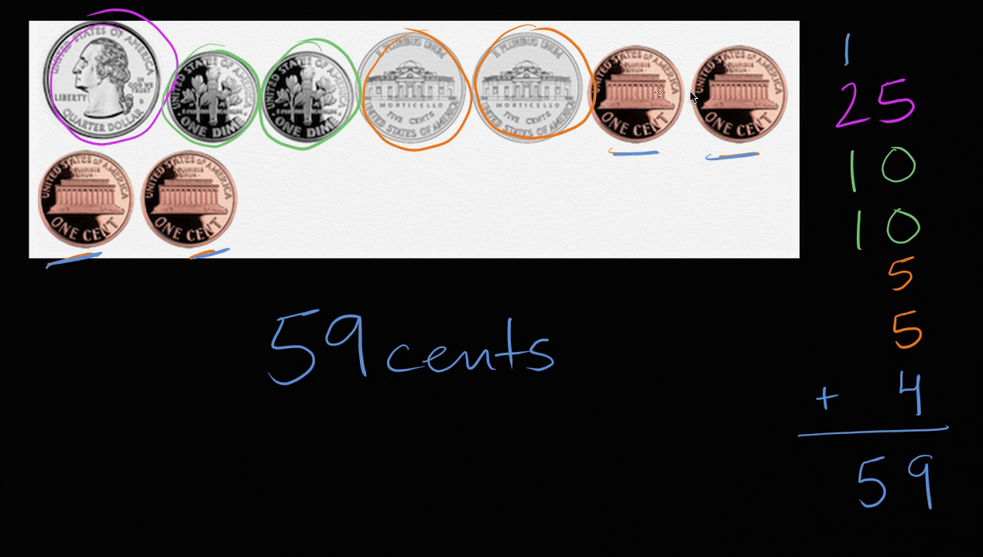